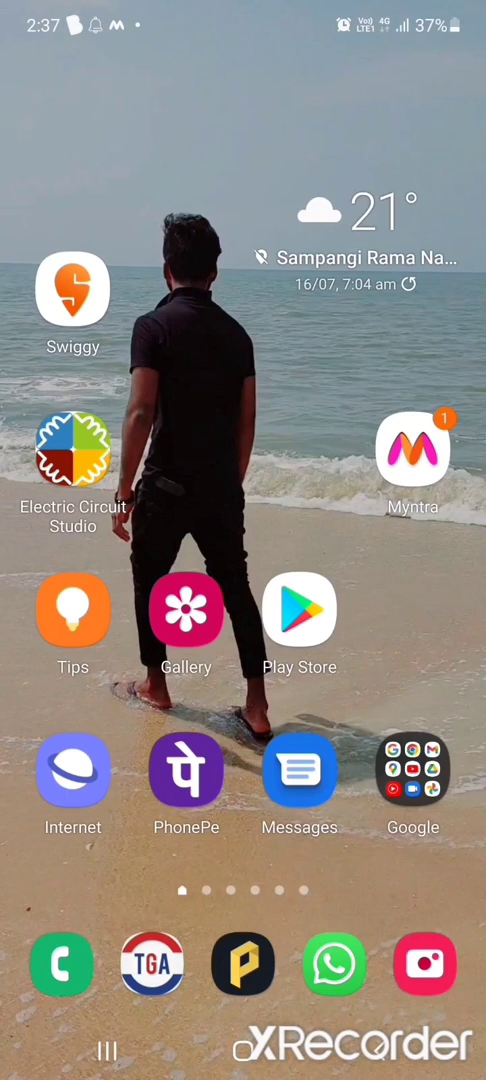
Step: Swipe across the home screen to reach the Play Store icon
scroll(left, 3)
text(p)
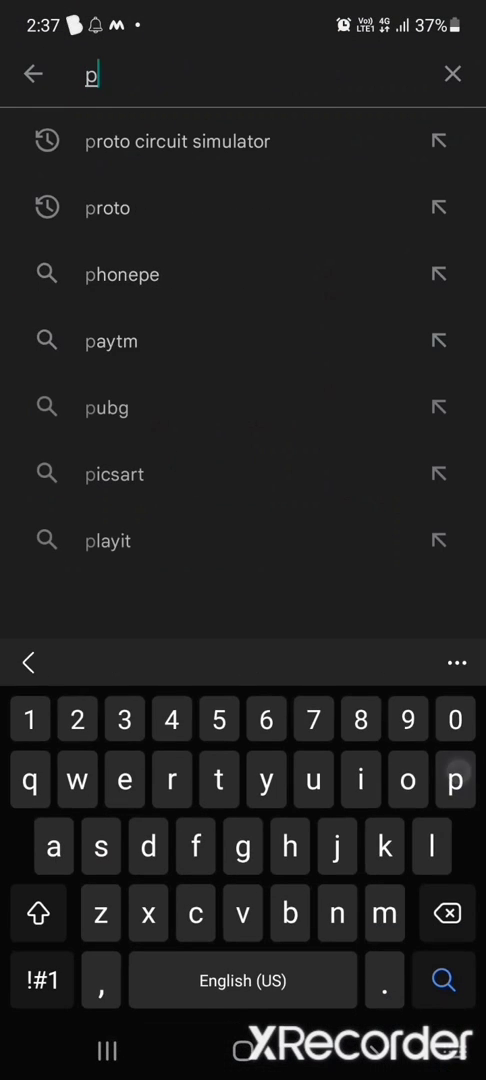
Step: Search Play Store for 'proto circuit simulator' and launch the installed PROTO app
text(roto)
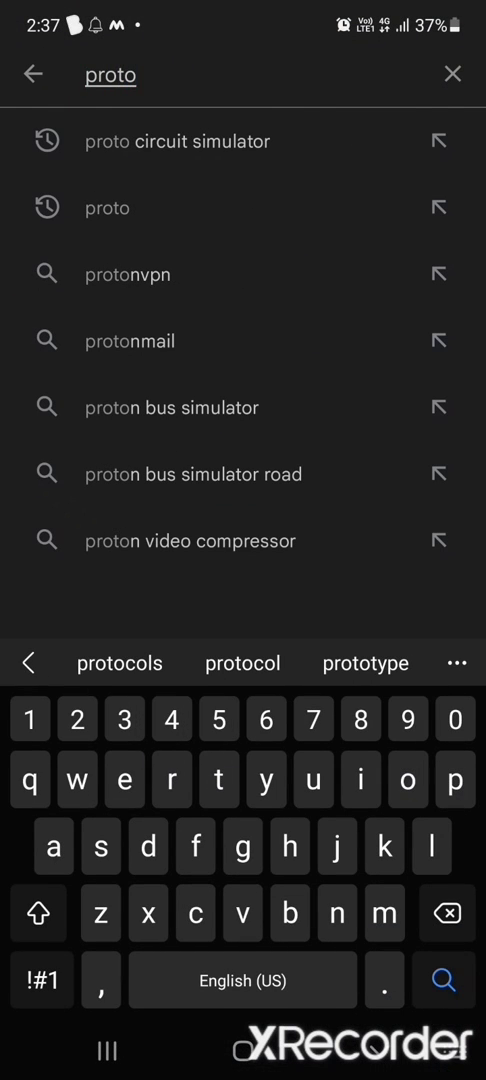
click(177, 141)
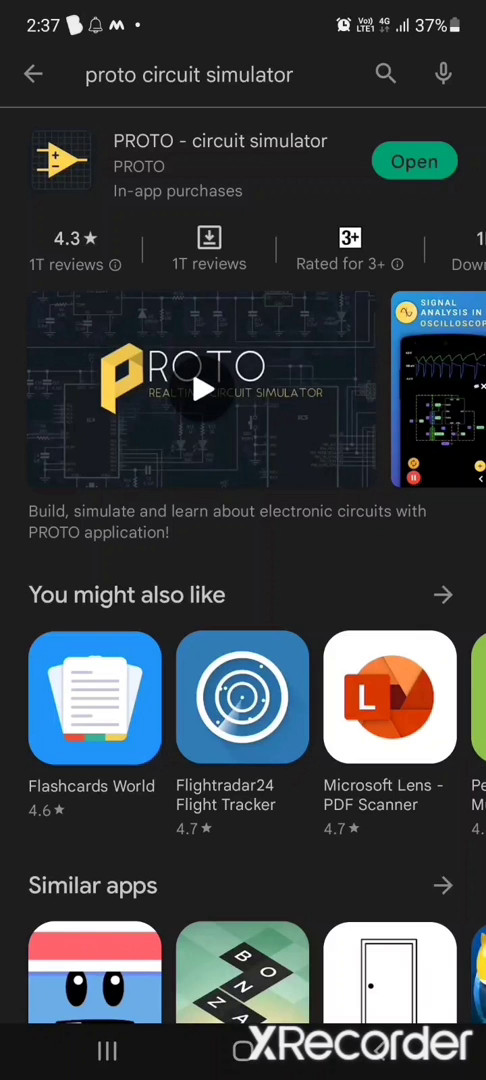
click(414, 161)
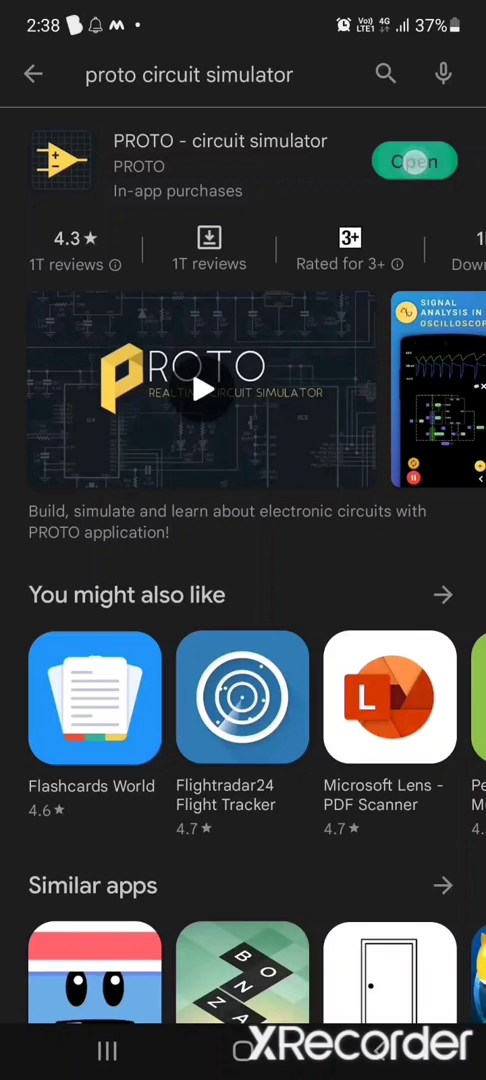
Step: Browse the WORKSPACE and EXAMPLES lists, then start a new blank circuit
click(414, 160)
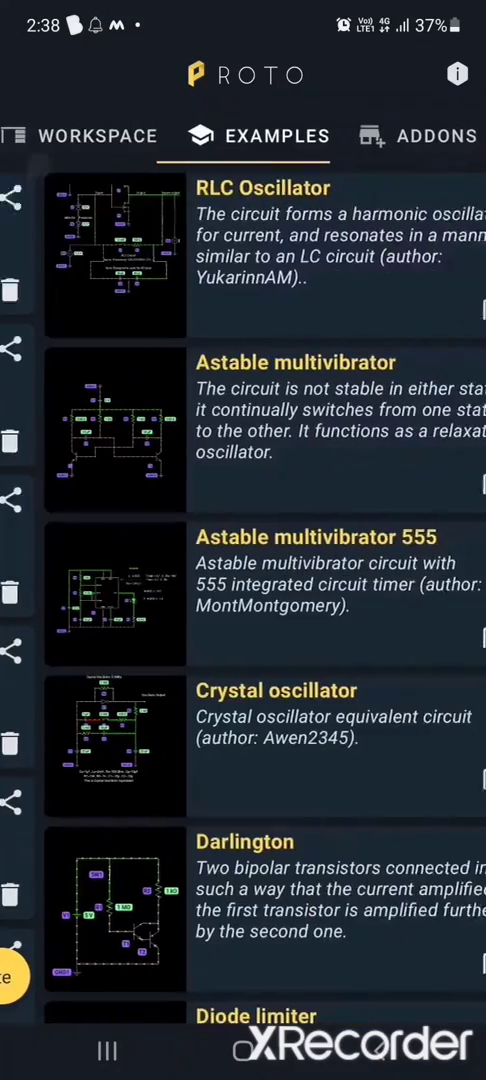
click(92, 135)
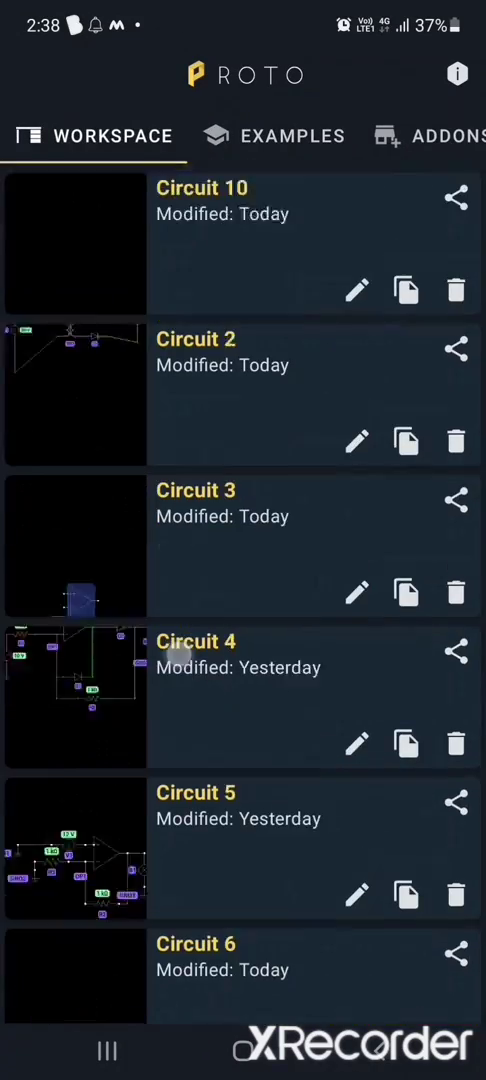
click(294, 135)
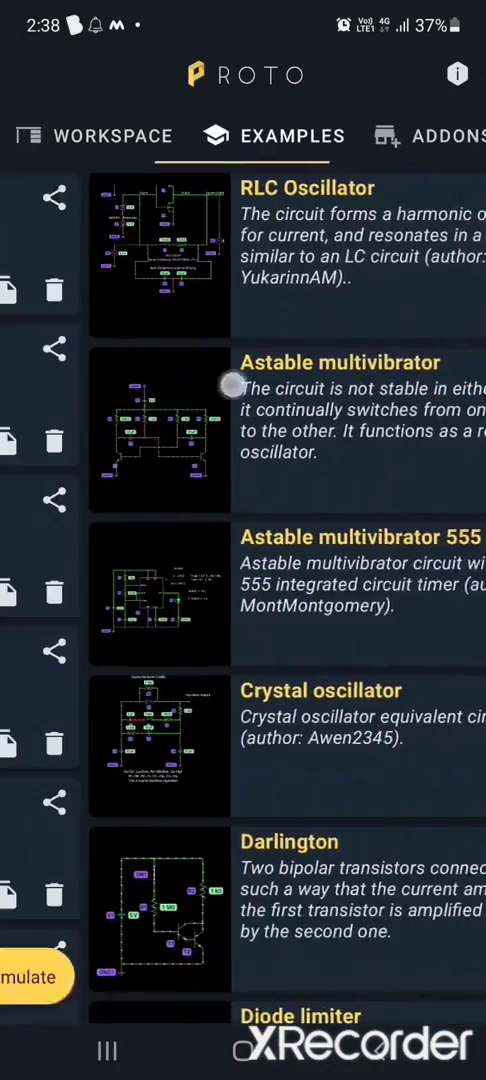
click(112, 135)
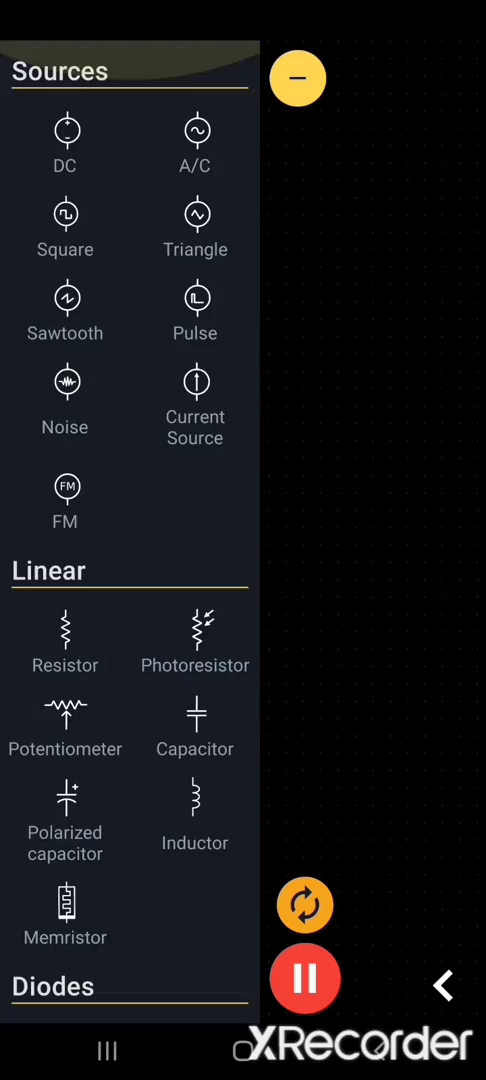
Step: Scroll the component library and add an A/C voltage source (5 V, 40 Hz) to the canvas
scroll(down, 3)
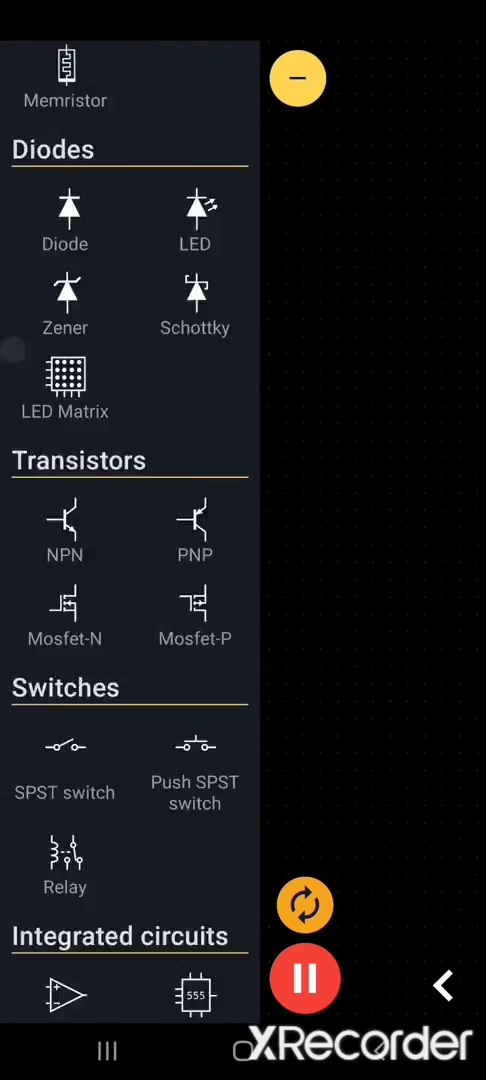
scroll(down, 3)
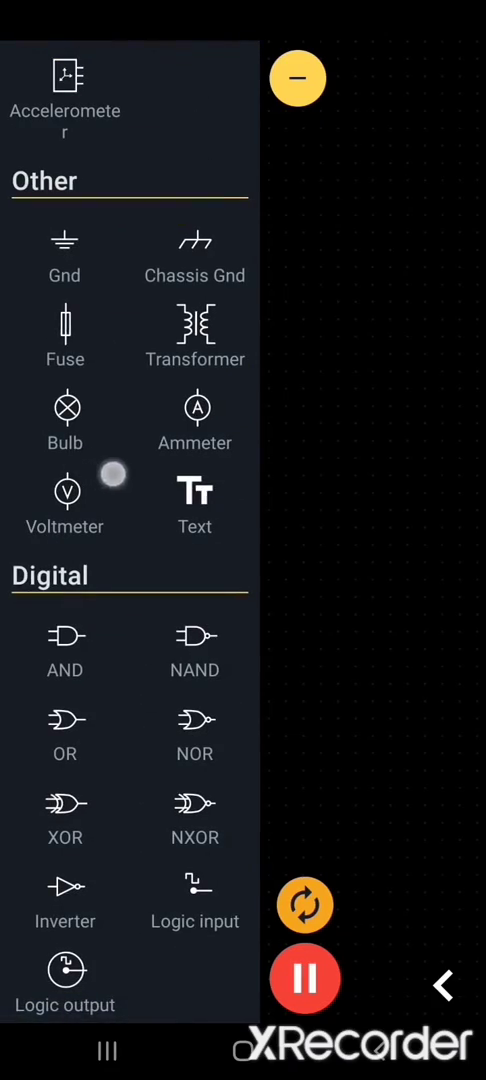
scroll(down, 3)
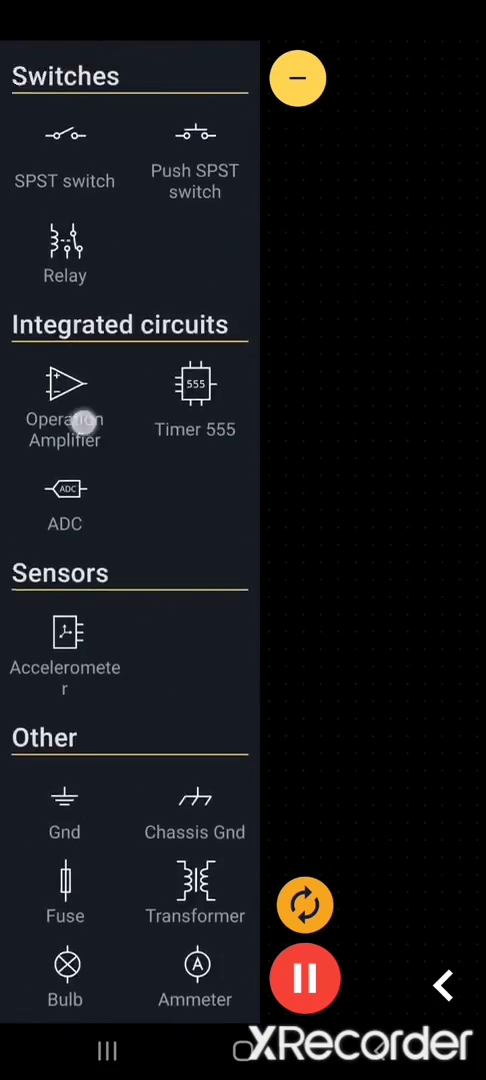
scroll(down, 3)
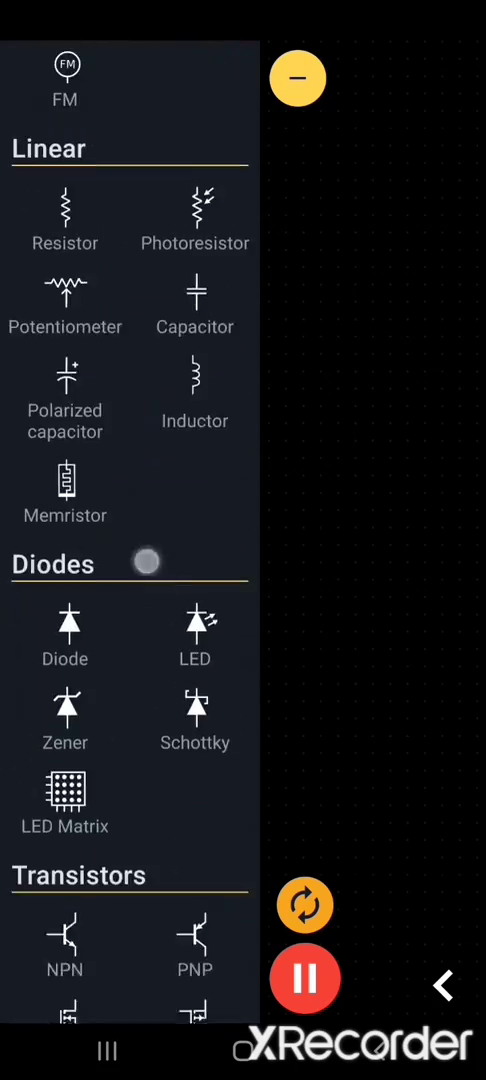
scroll(down, 3)
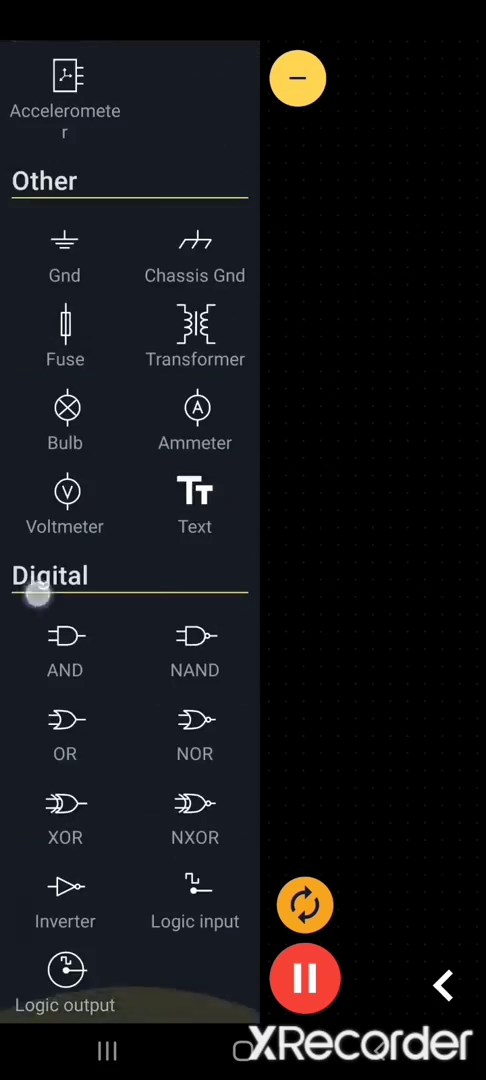
scroll(down, 3)
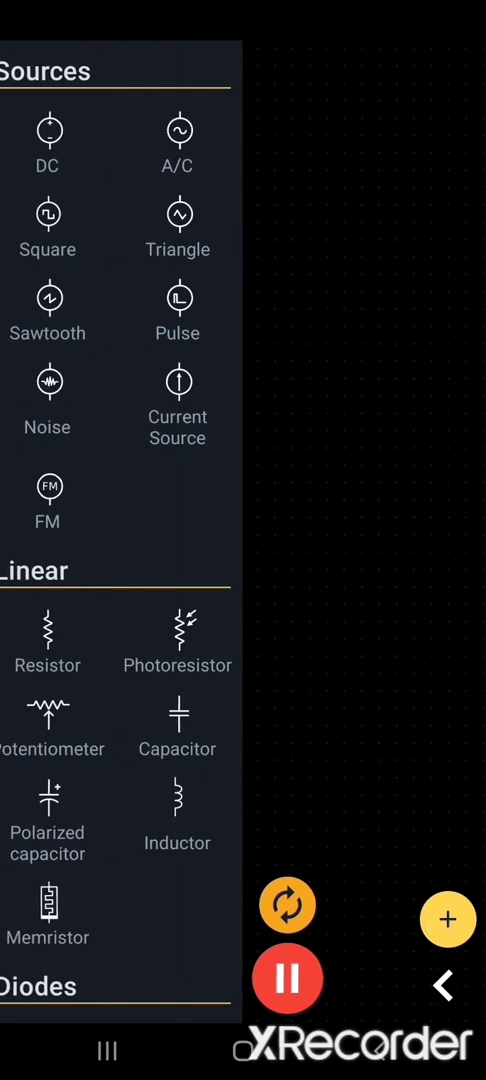
click(448, 918)
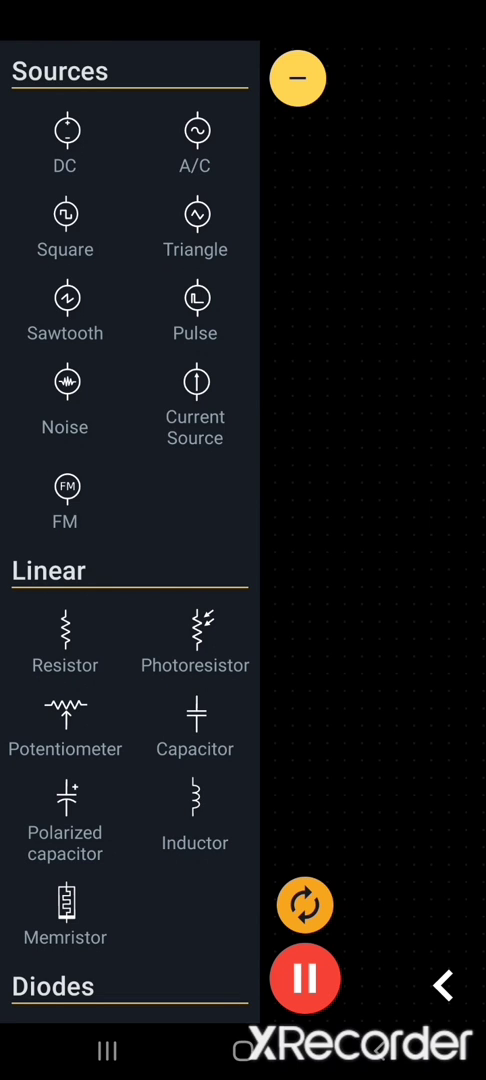
click(65, 635)
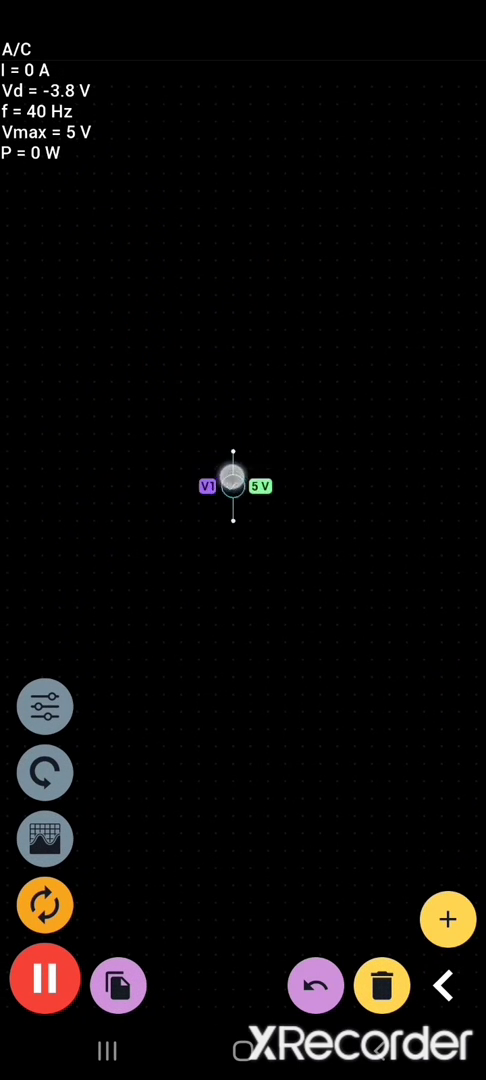
Step: Drag the A/C source V1 lower on the canvas
drag(234, 487, 249, 626)
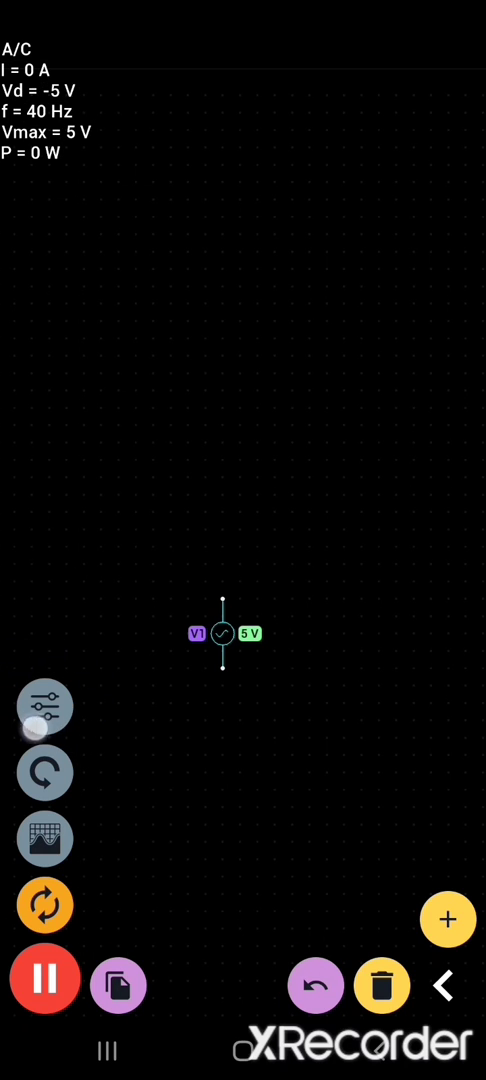
Step: Dial V1's voltage up and down, settling it at 1.8 V, and close the parameter panel
click(44, 706)
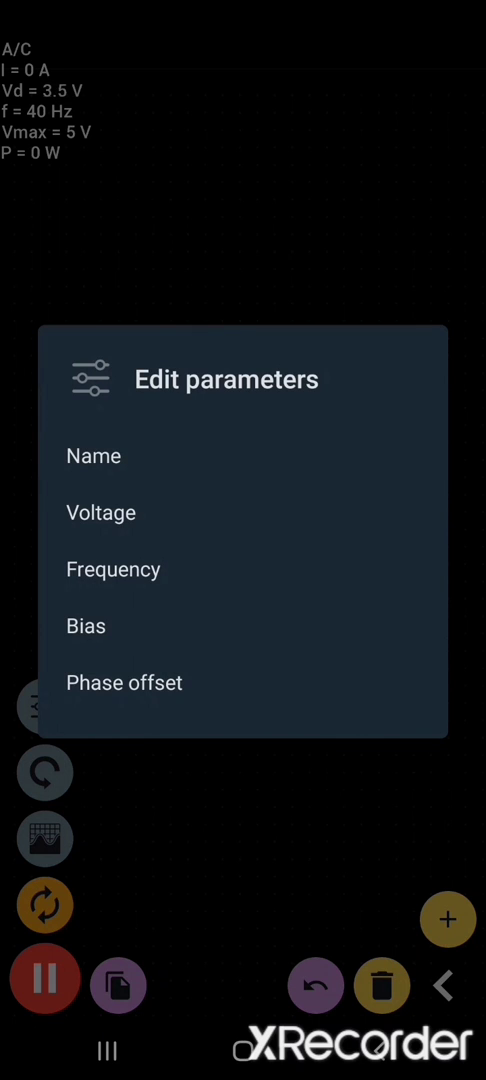
click(101, 512)
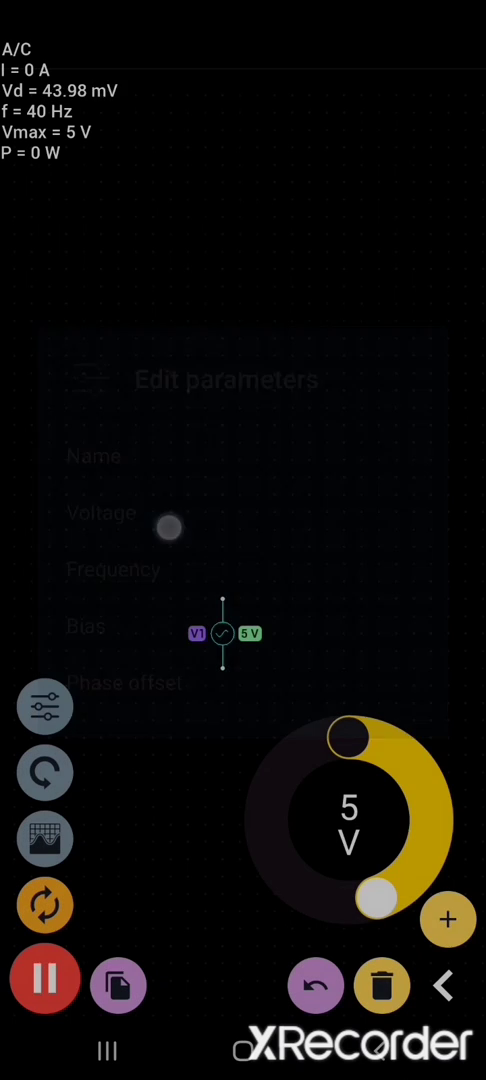
drag(378, 925, 340, 735)
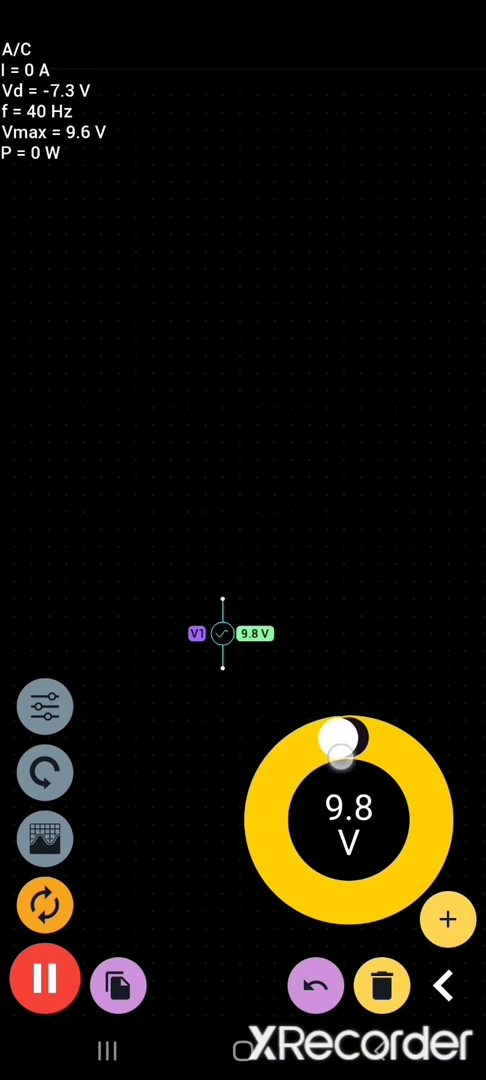
drag(335, 735, 415, 795)
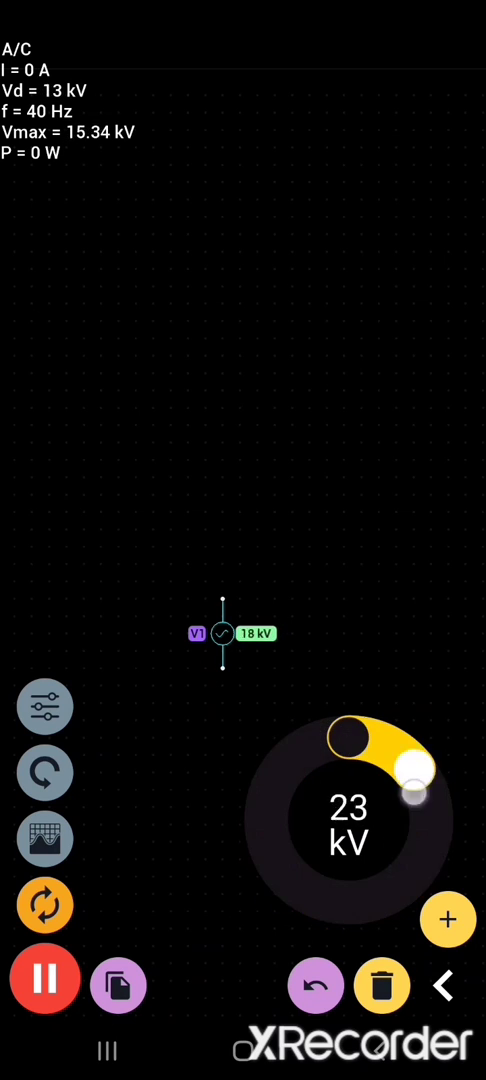
drag(413, 795, 360, 905)
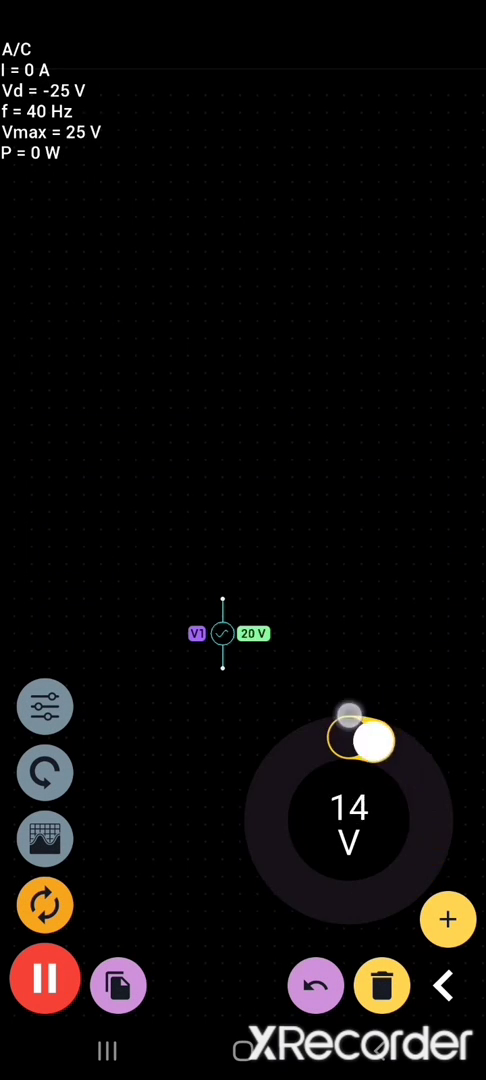
drag(370, 740, 410, 895)
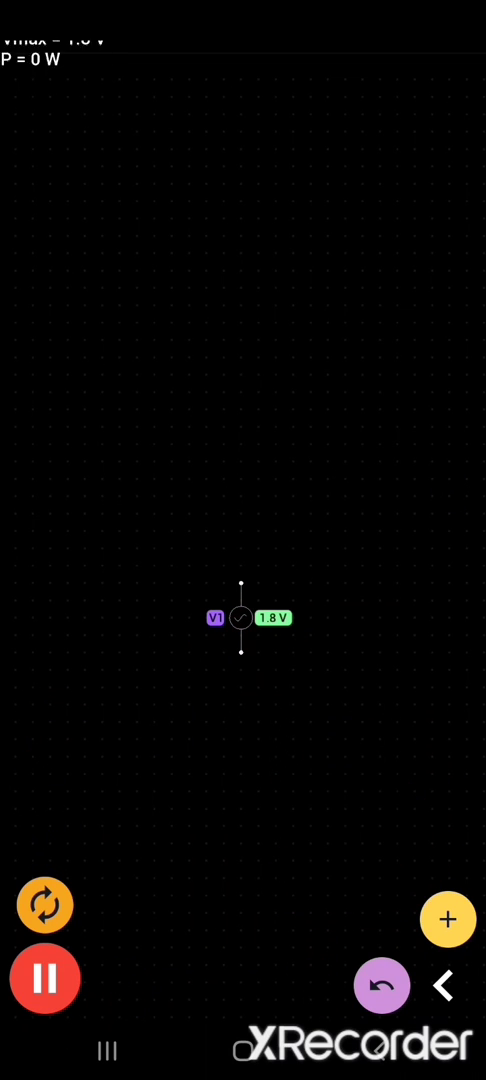
click(448, 919)
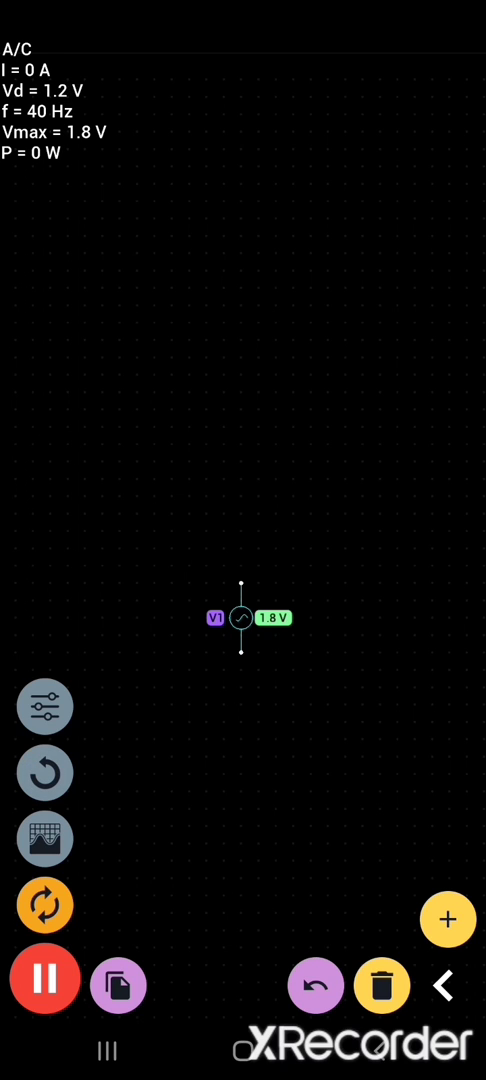
Step: Add a voltage scope plot for V1, then pause, resume and pause the simulation again
click(44, 835)
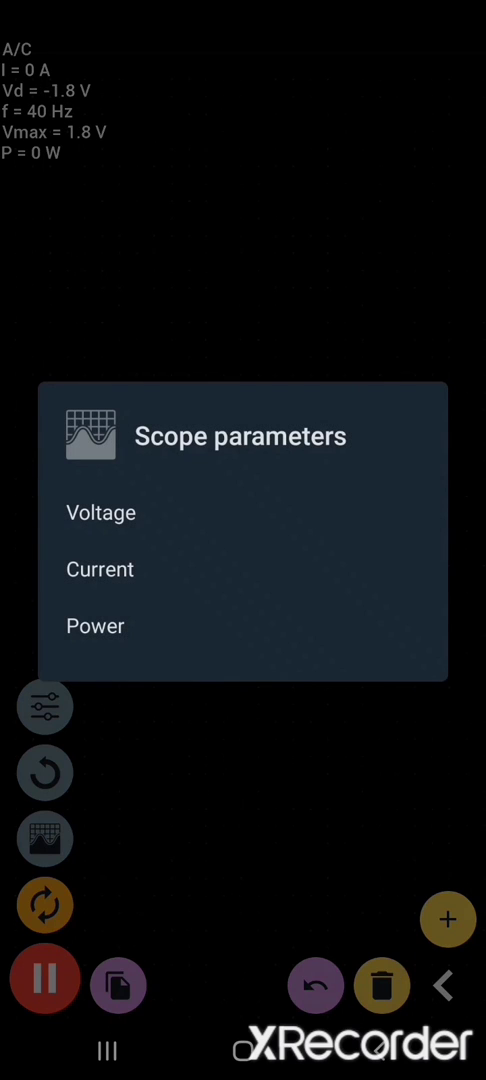
click(100, 512)
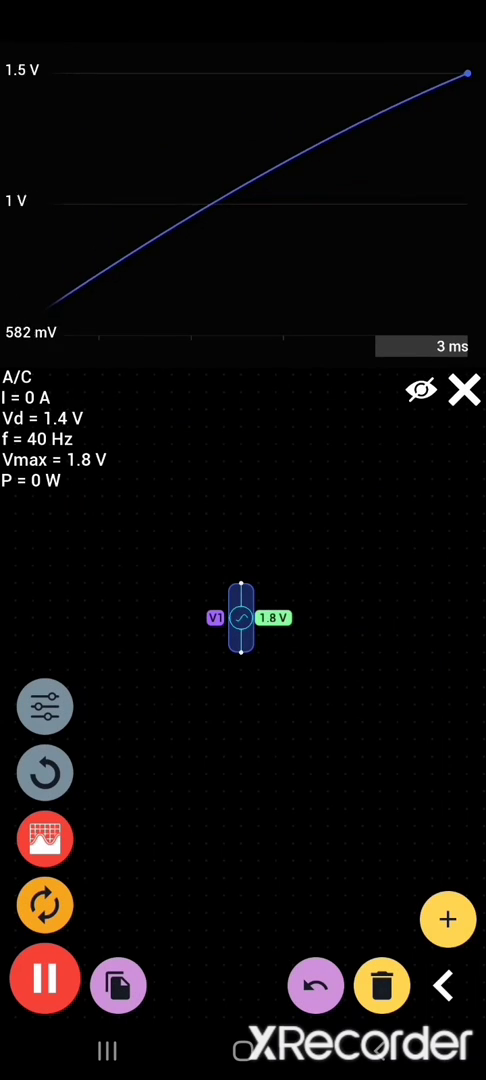
click(44, 980)
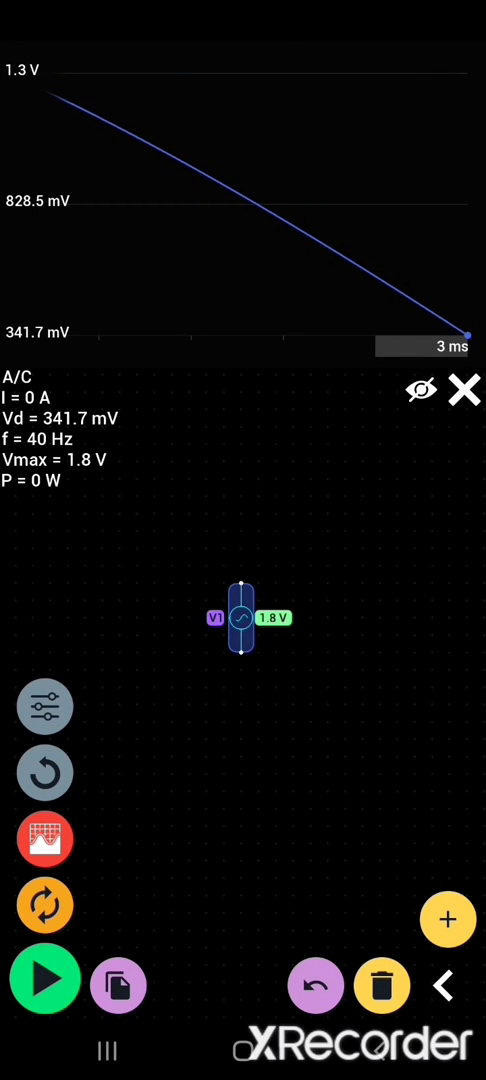
click(44, 979)
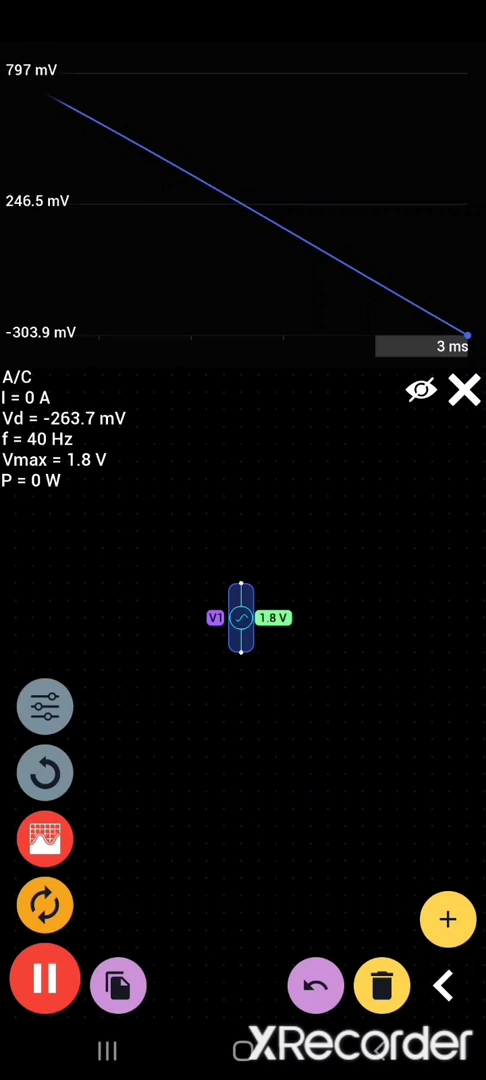
click(44, 980)
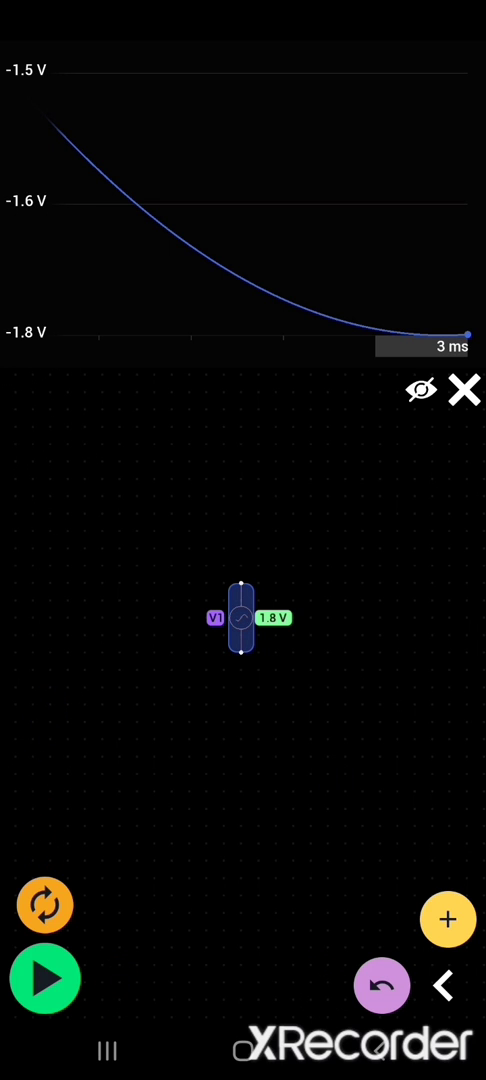
Step: Bring up the library panel with the inverting op-amp circuit (V1, R1 1 kΩ, R2 2 kΩ, OP1, bulb B1, grounds)
click(448, 919)
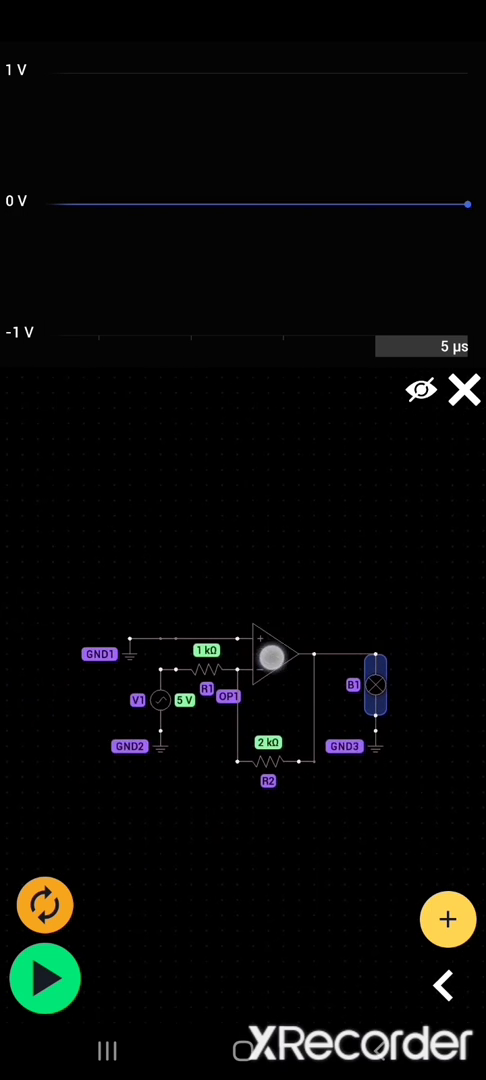
Step: Select V1 to confirm 5 V at 99 Hz, zoom into the circuit and deselect
click(270, 665)
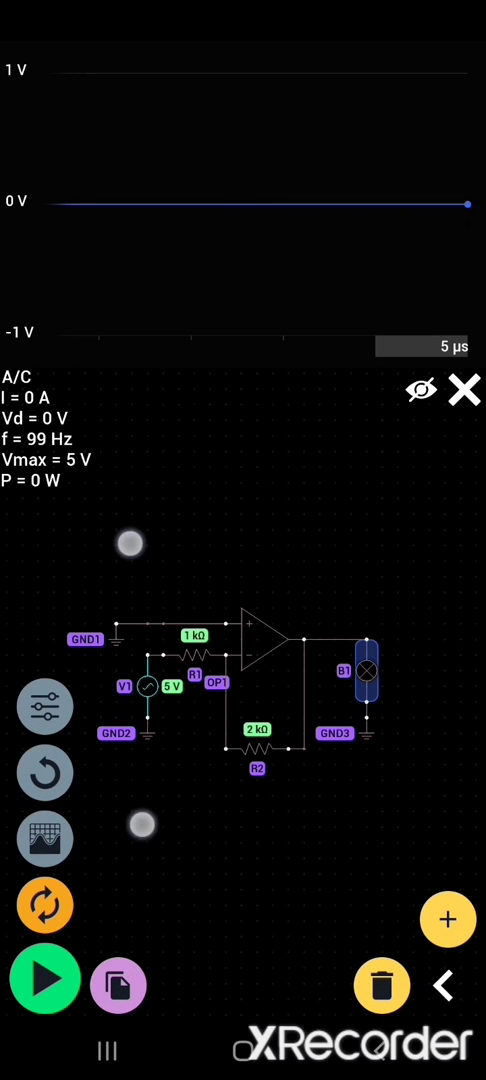
drag(128, 543, 200, 828)
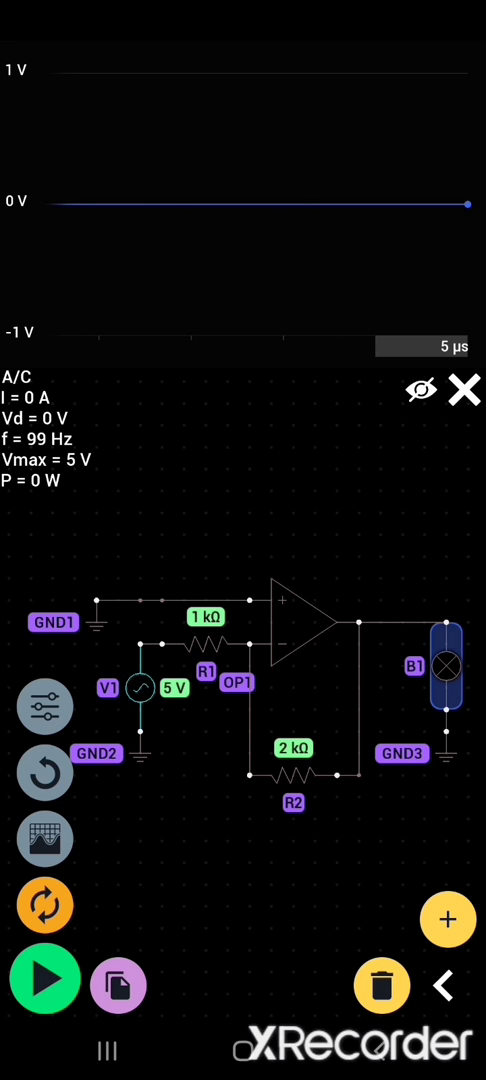
click(139, 688)
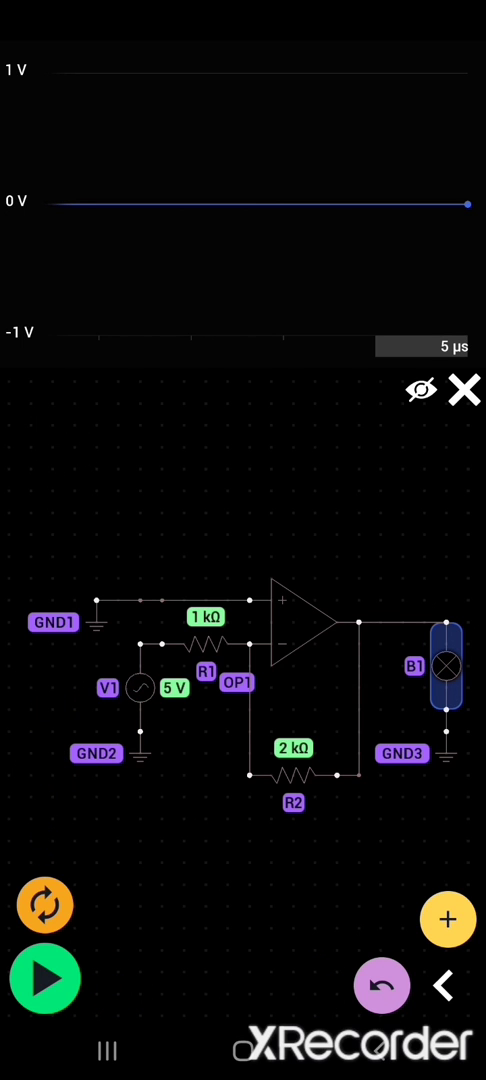
Step: Turn V1's voltage dial to settle its peak at 5 V
click(140, 688)
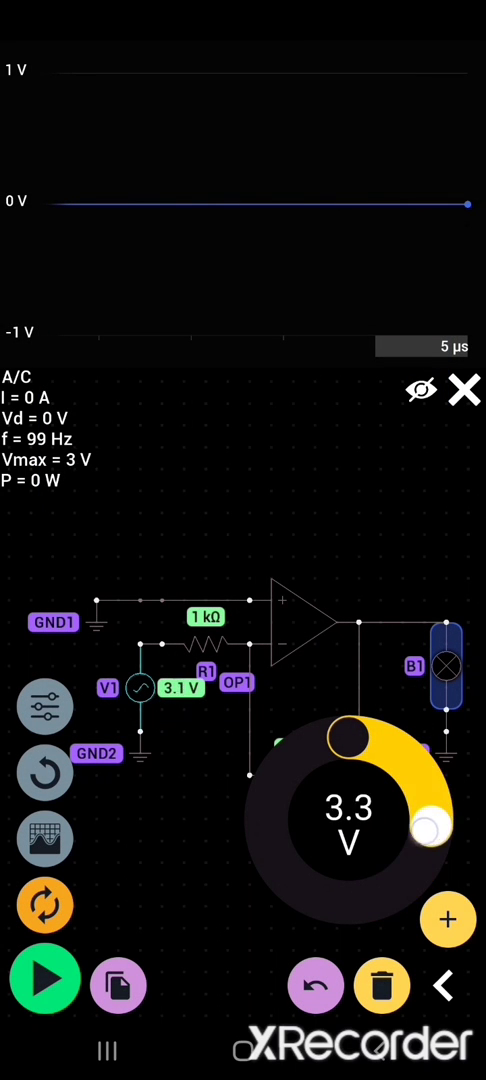
drag(423, 828, 405, 815)
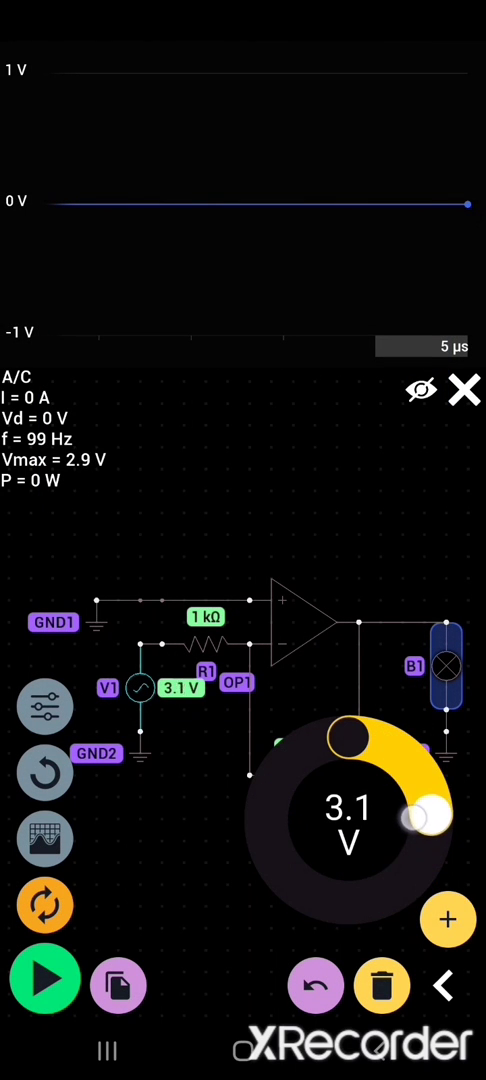
drag(413, 817, 362, 901)
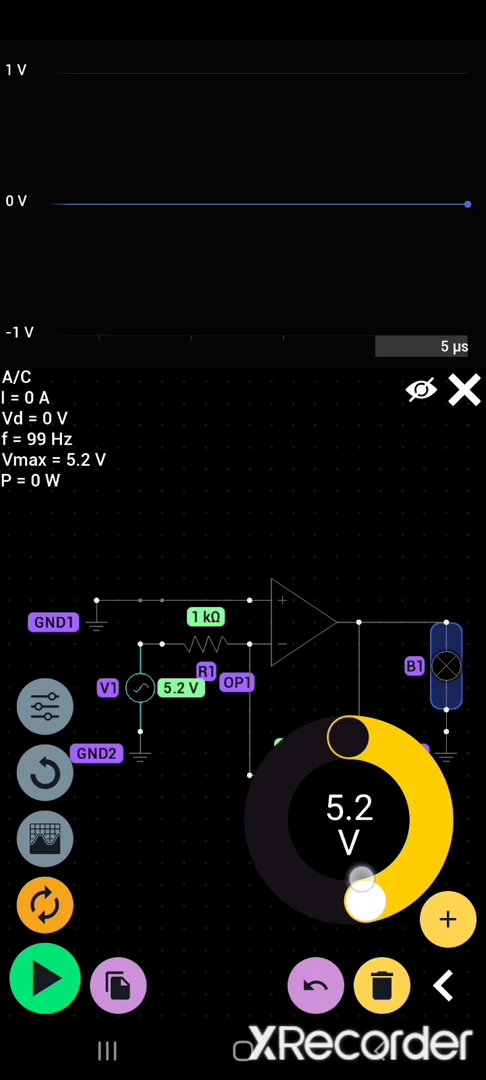
drag(362, 903, 380, 890)
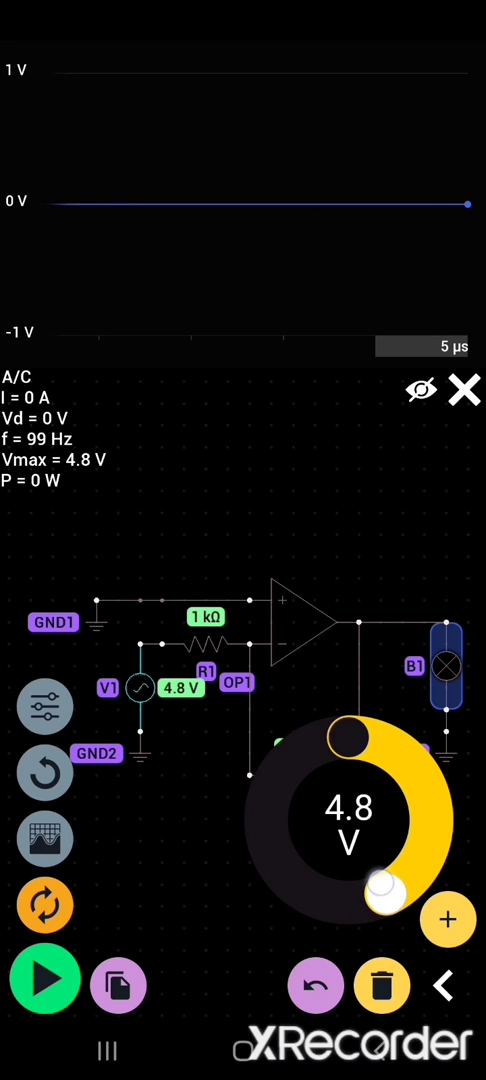
drag(382, 889, 350, 903)
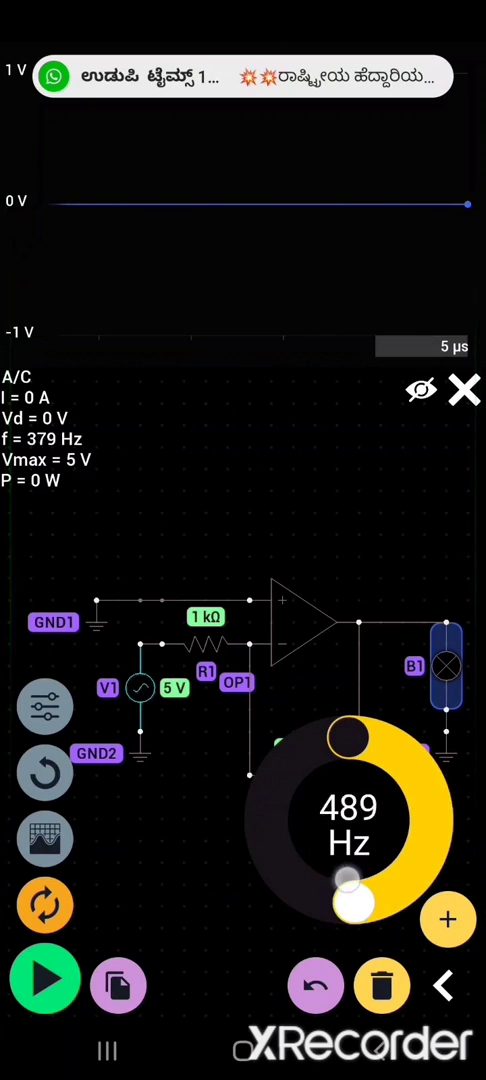
Step: Set V1's frequency to about 155 Hz
drag(345, 880, 358, 897)
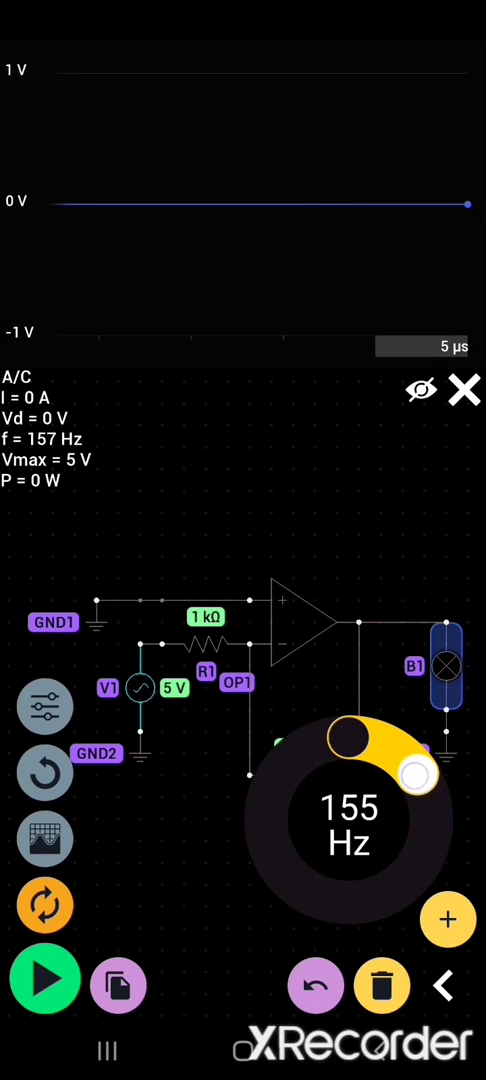
drag(410, 760, 405, 770)
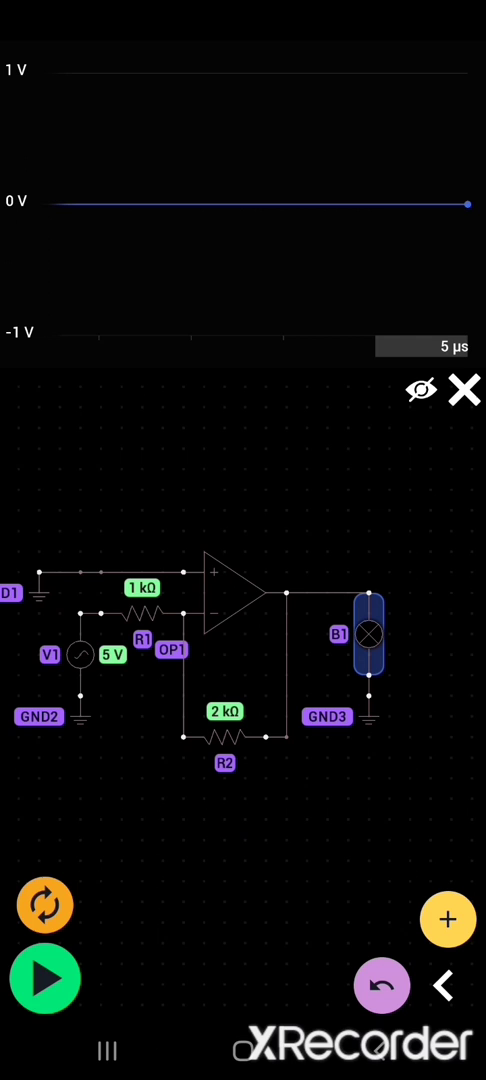
Step: Zoom out to the full circuit and show V1's readings (5 V, about 142 Hz)
click(224, 680)
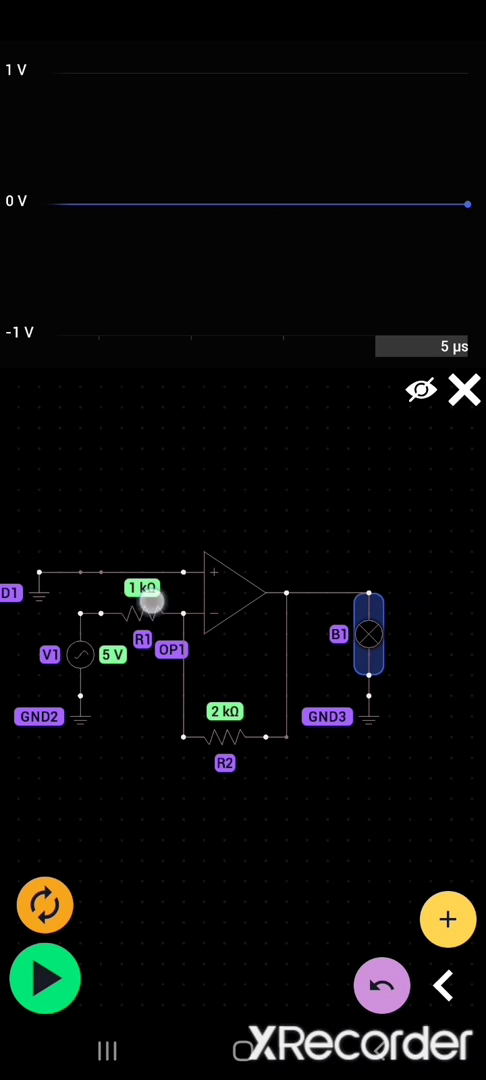
click(138, 615)
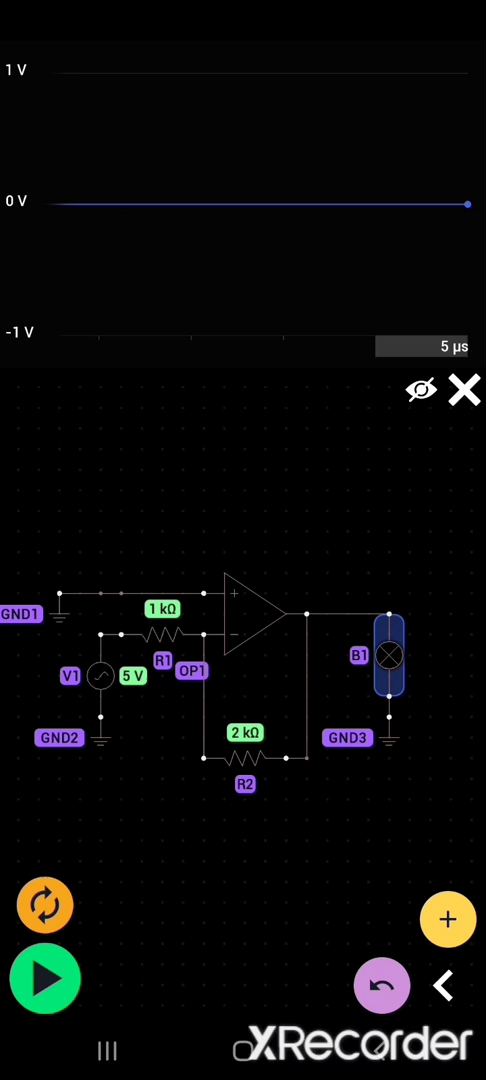
click(390, 655)
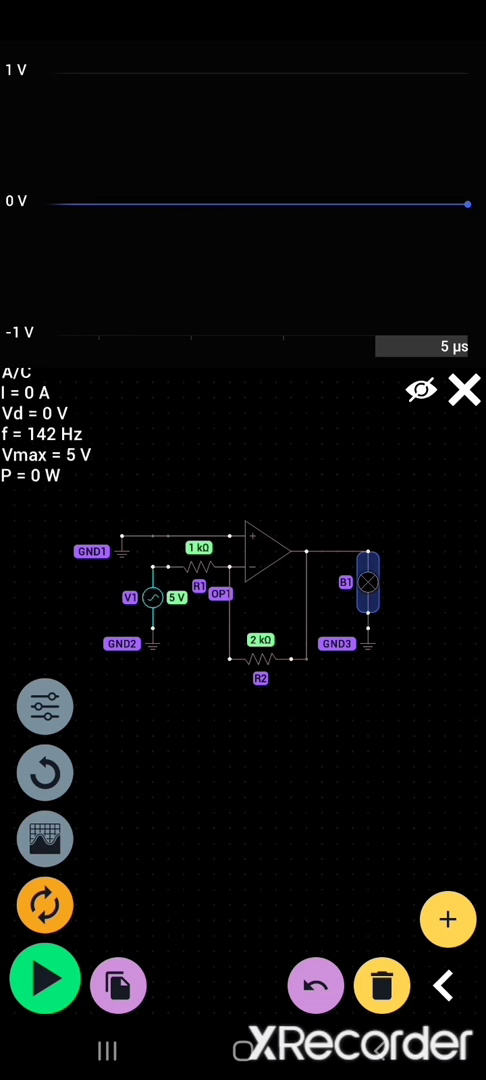
Step: Start the simulation so the bulb glows at about 60 W, briefly viewing the scope
click(44, 838)
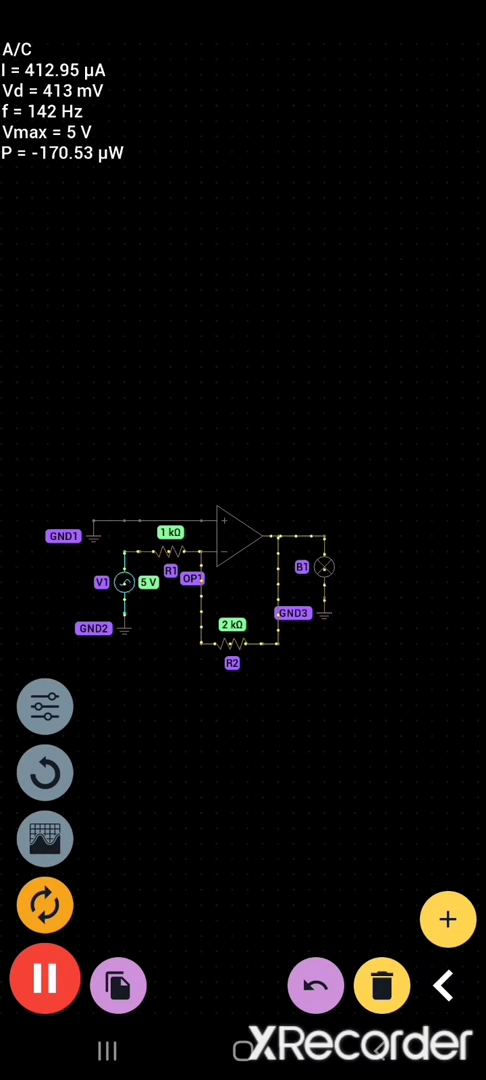
click(43, 838)
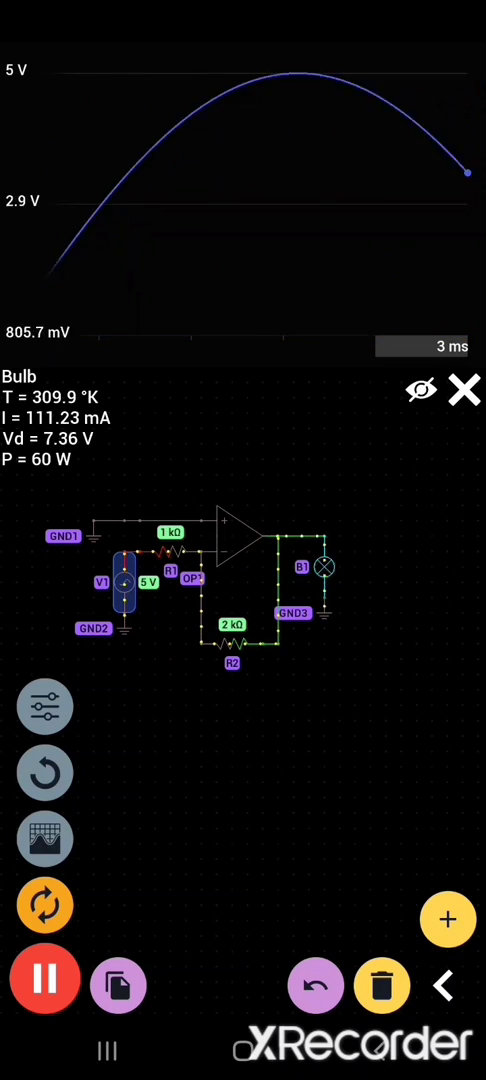
click(462, 389)
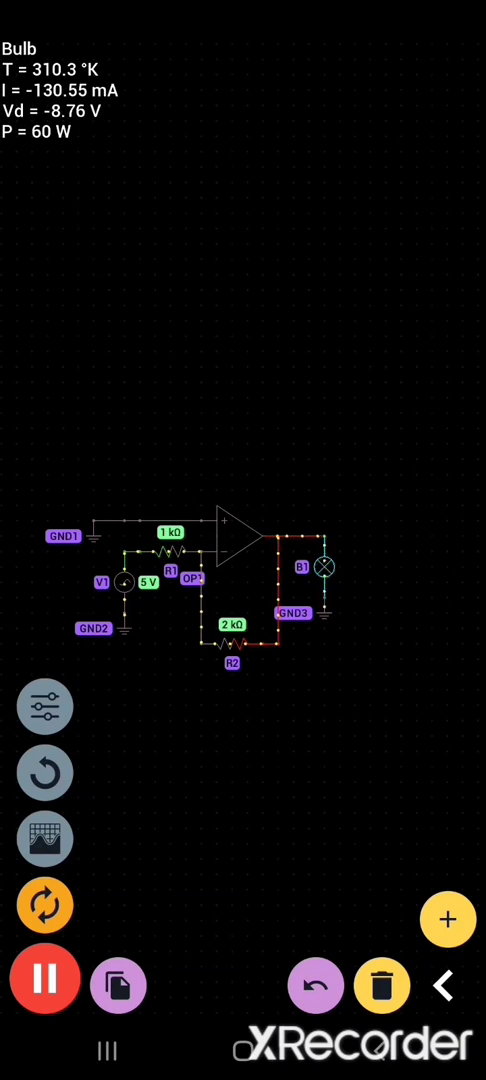